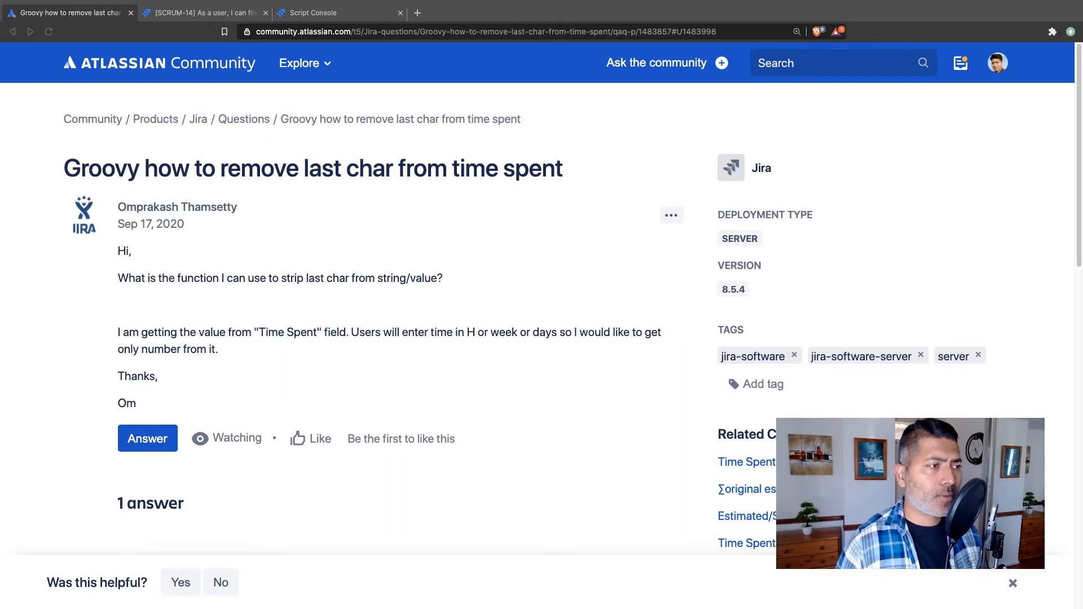
mouse_move(497, 422)
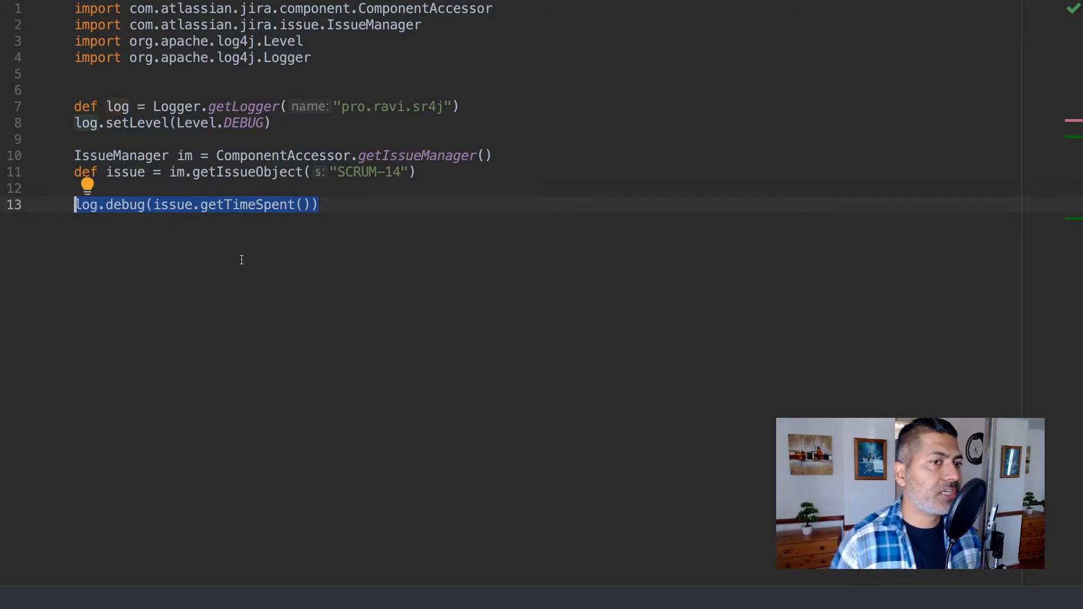
Return from IntelliJ IDEA to the Atlassian Community time-spent question
click(178, 204)
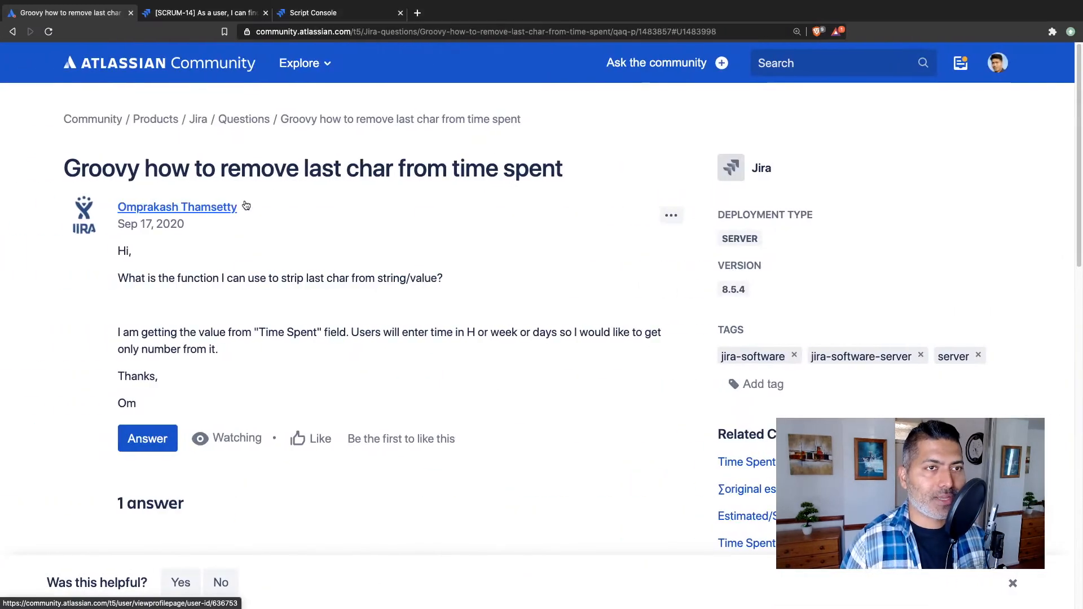
Confirm SCRUM-14 shows 2h logged, then view the console log reporting 7200 seconds
click(203, 12)
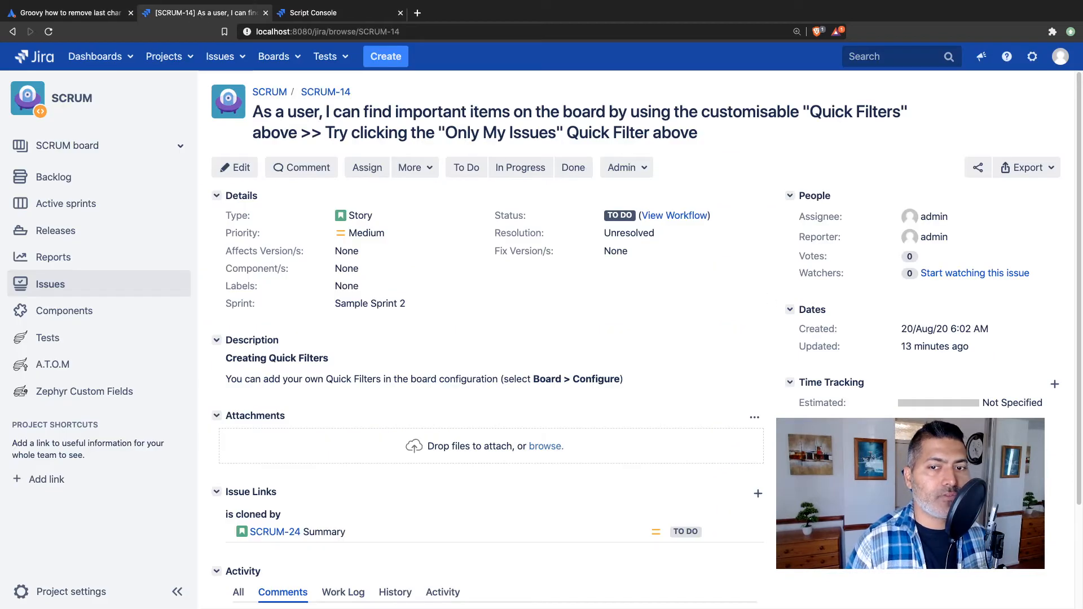
scroll(down, 3)
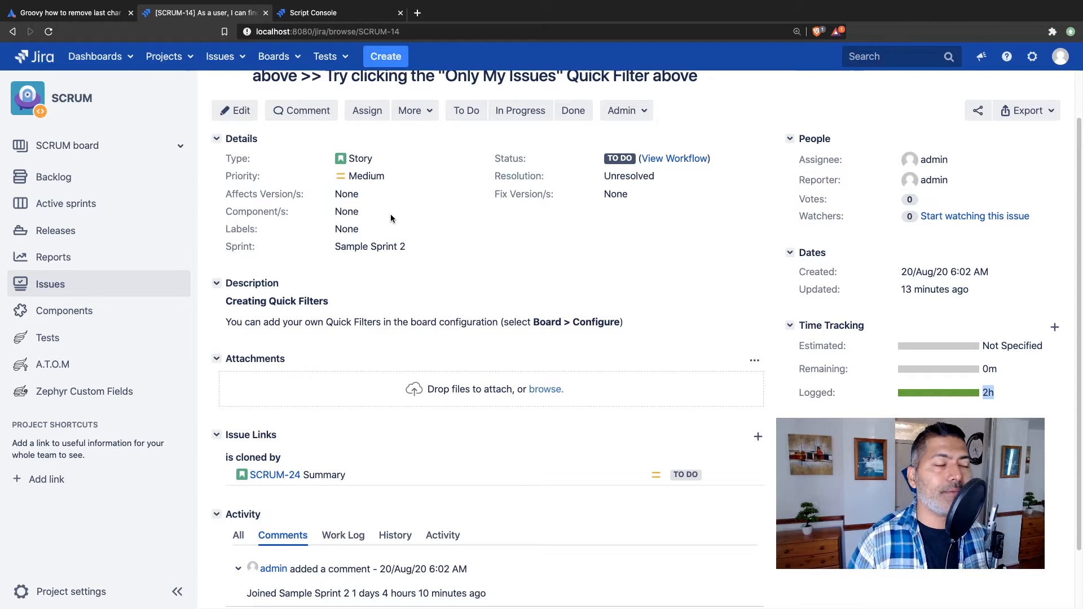
mouse_move(339, 170)
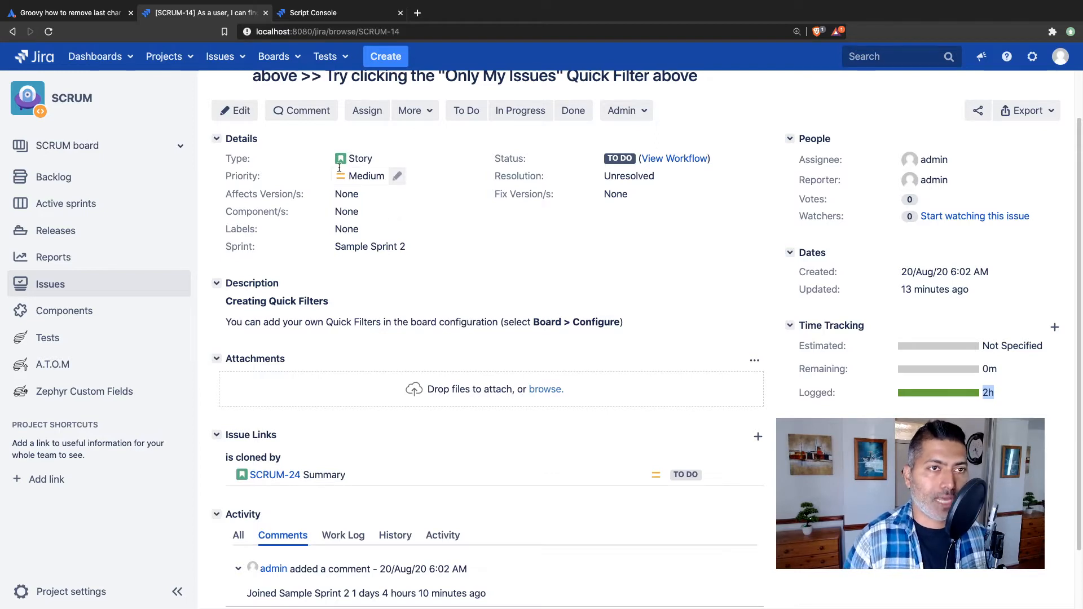
click(313, 12)
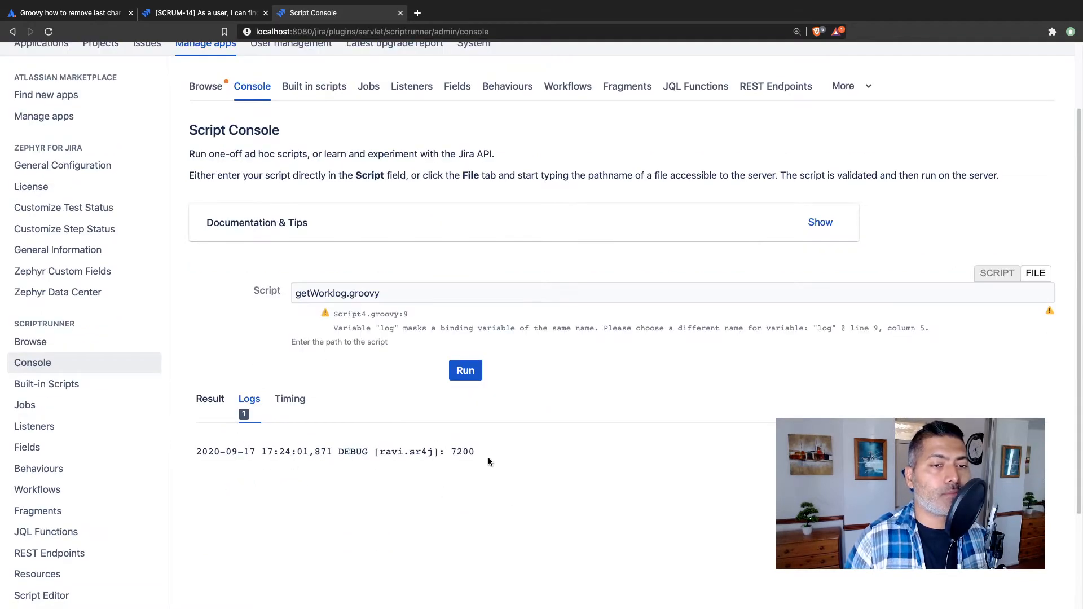
Recheck the SCRUM-14 issue page and return to the community time-spent question
double_click(463, 451)
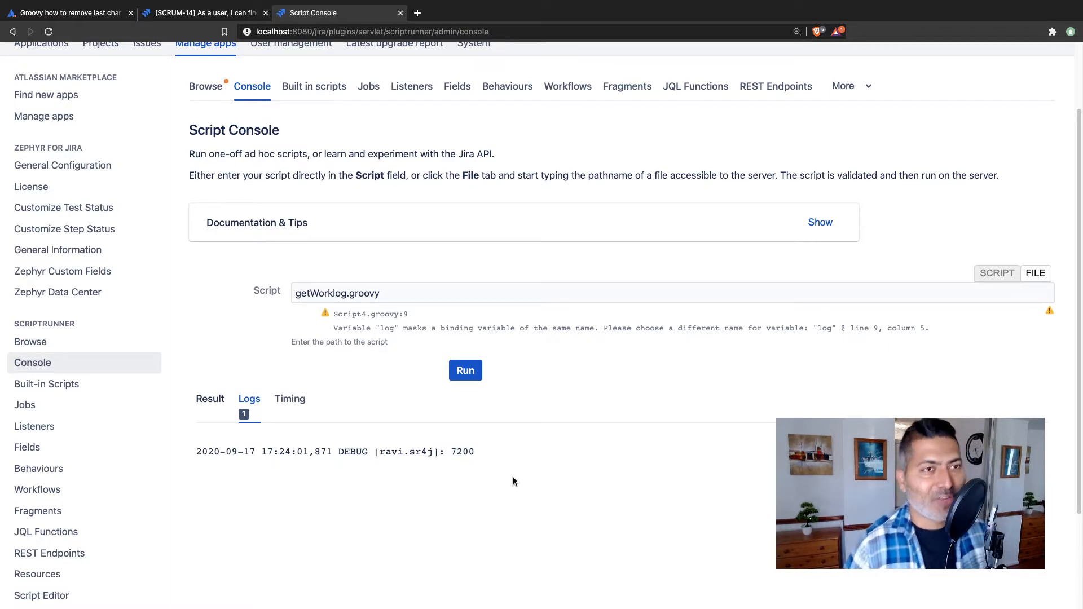
click(201, 13)
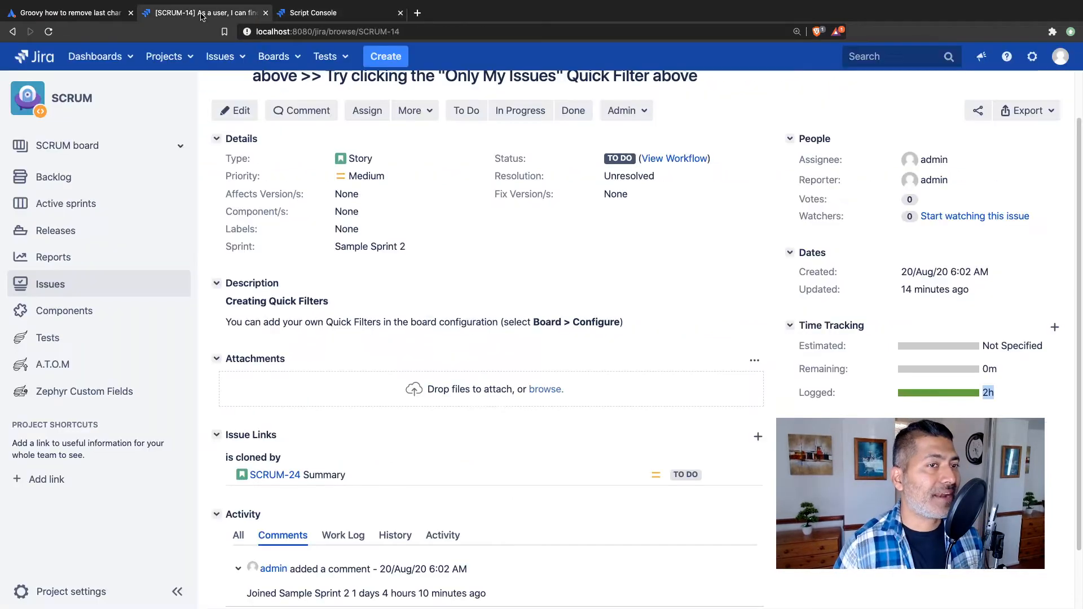
mouse_move(252, 104)
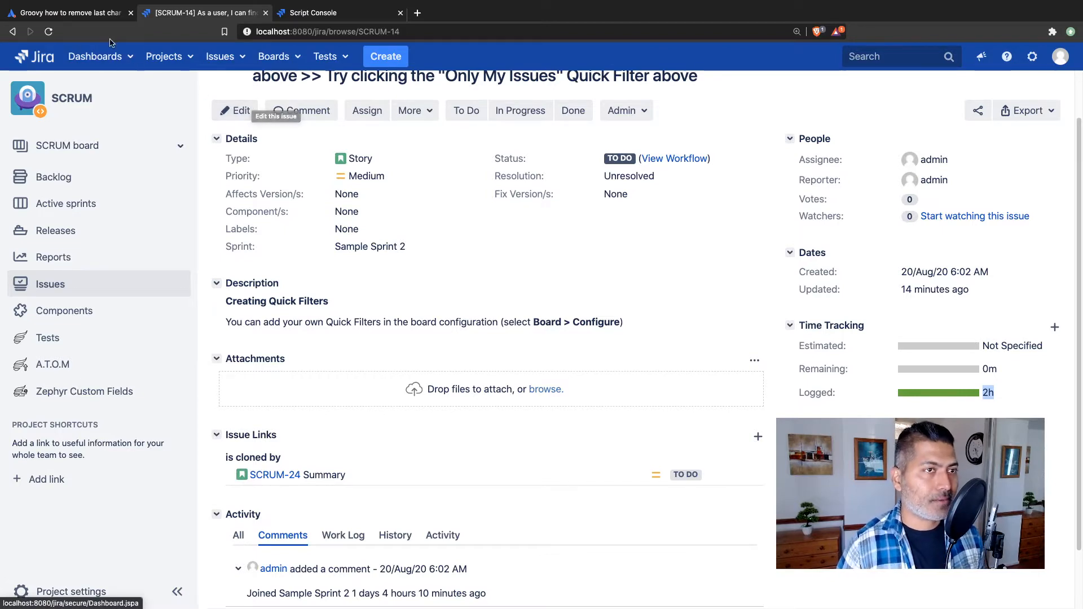
click(68, 12)
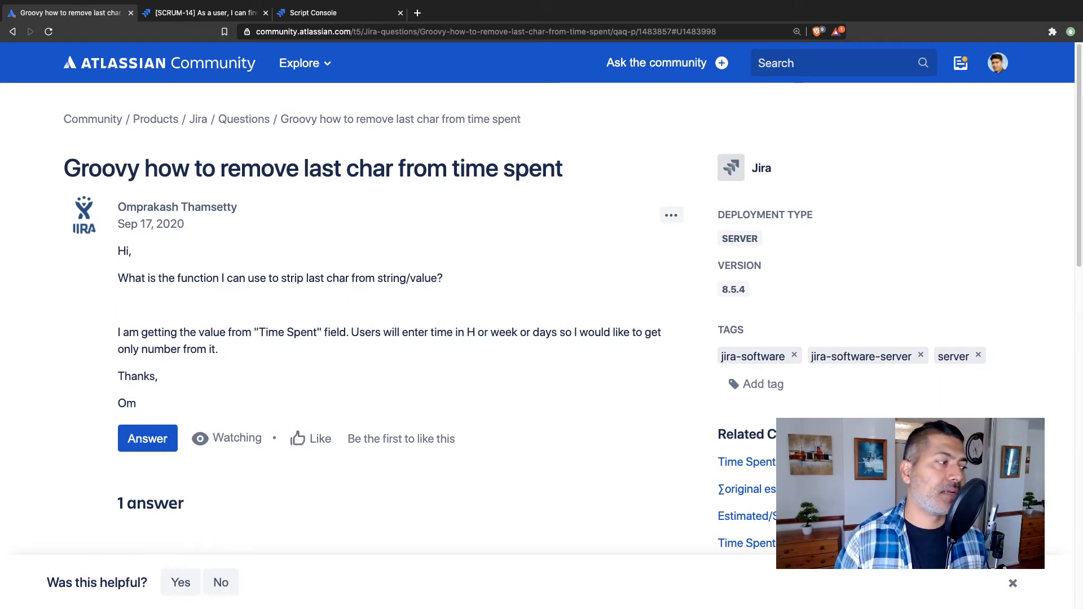
Leave the community question and return to the Groovy time-spent logging script
click(313, 12)
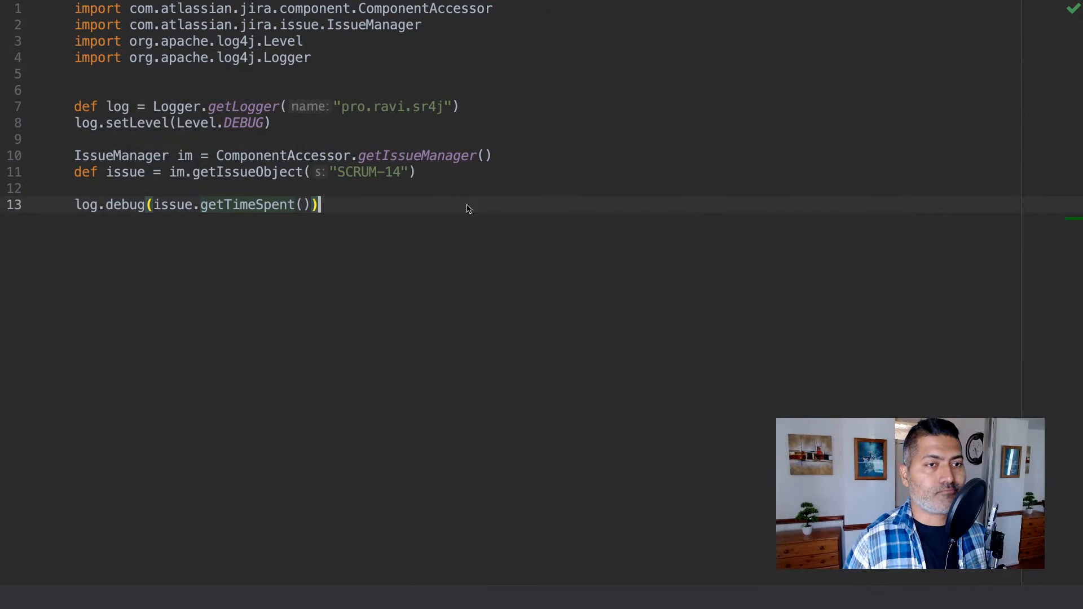
Add a log.debug(issue.getOriginalEstimate()) line below the time-spent log
key(Enter)
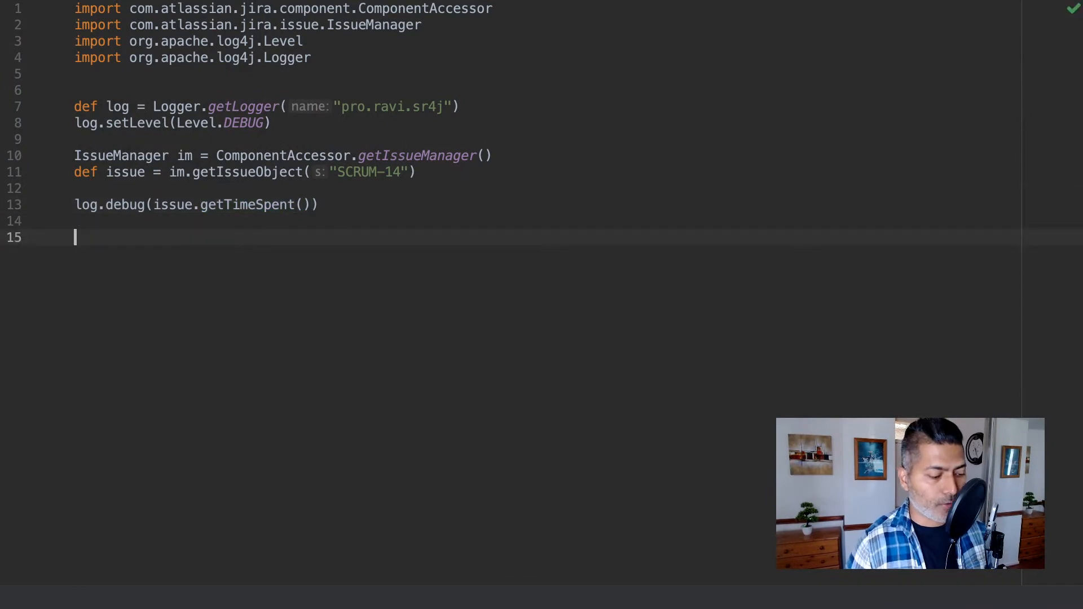
text(iss)
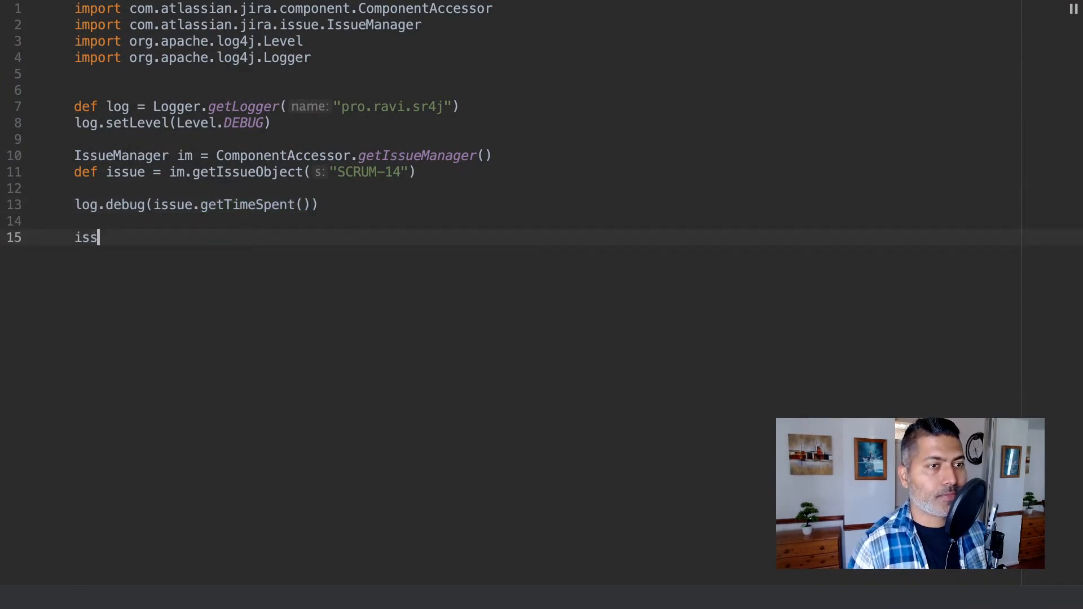
text(ue.)
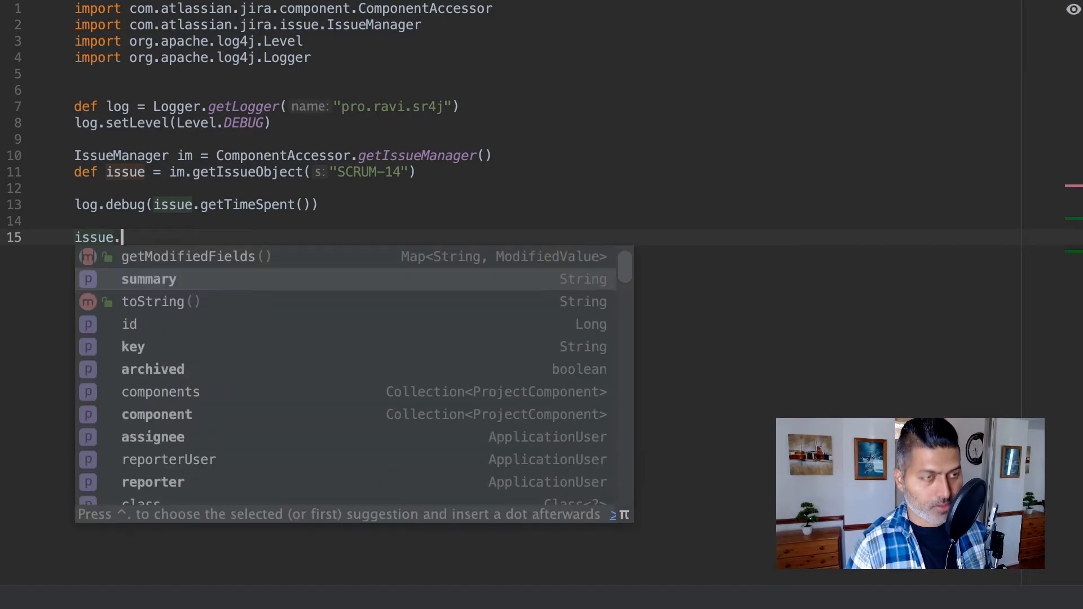
text(getor)
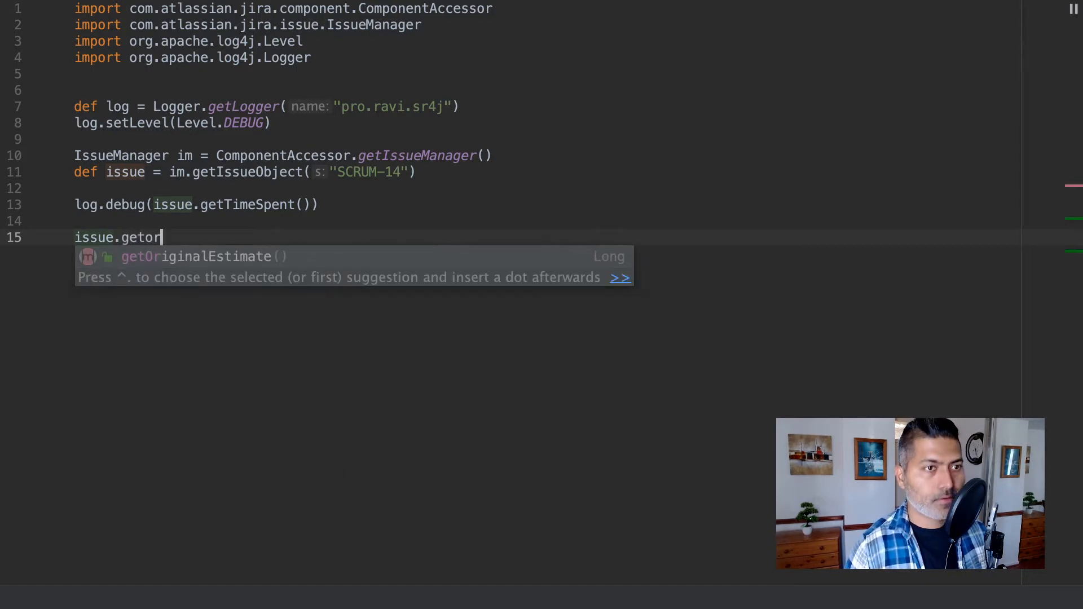
key(Tab)
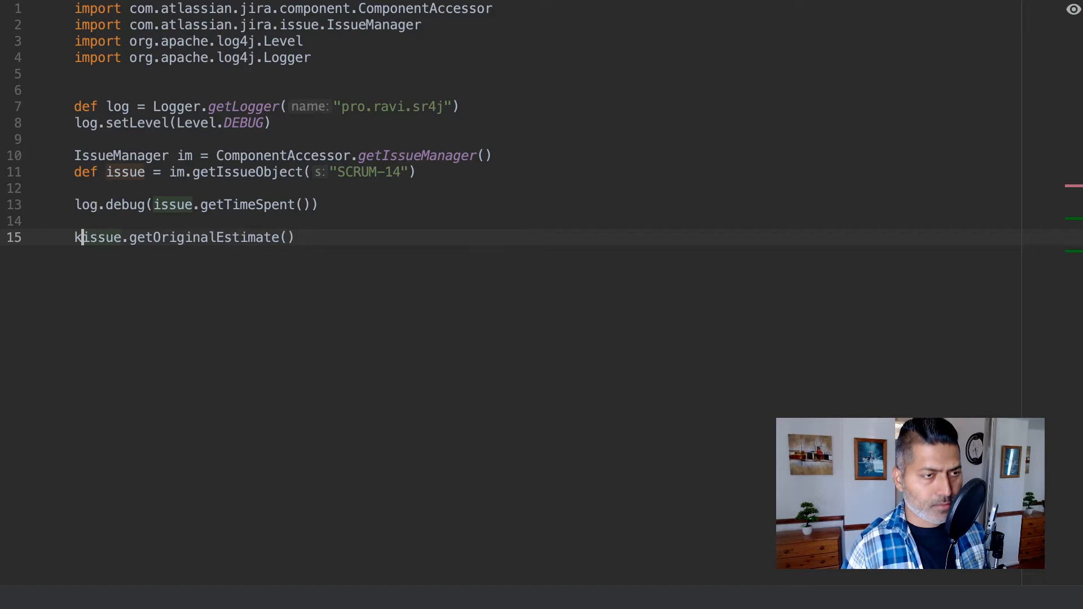
text(og)
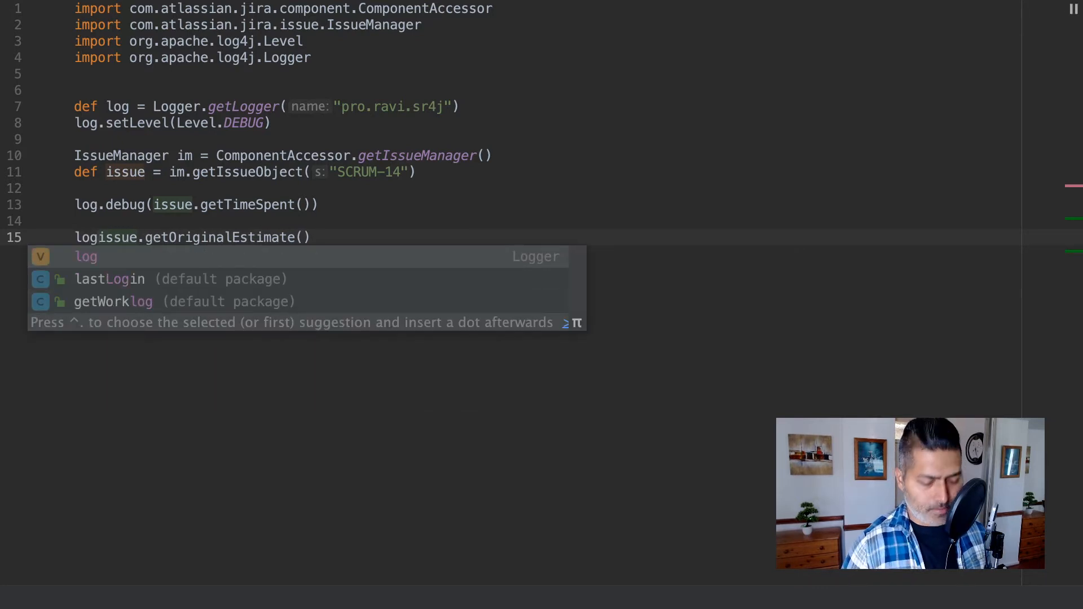
text(.debug()
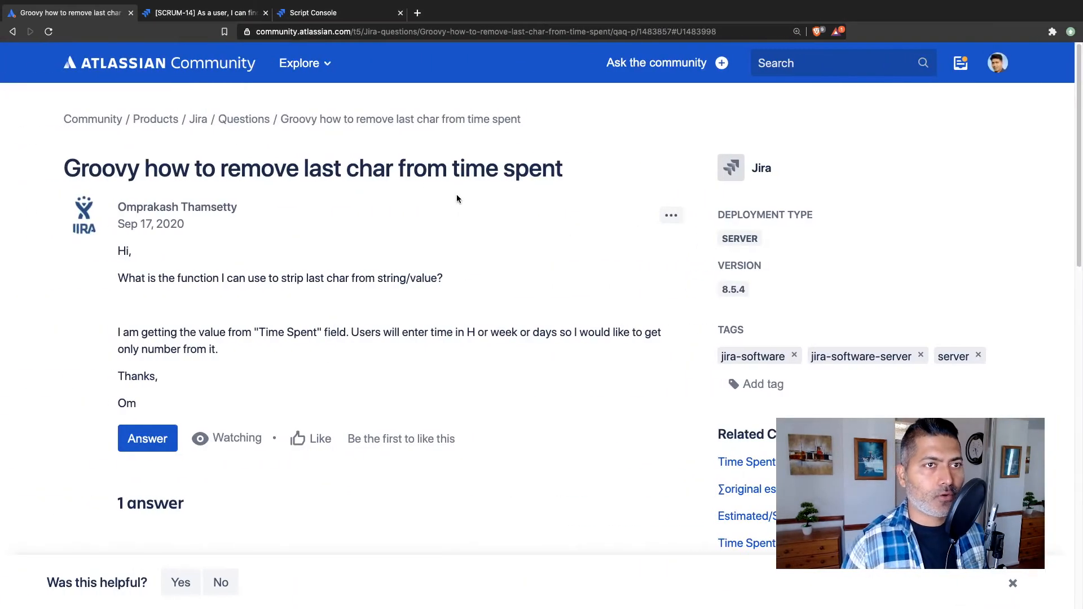
Rerun the script so the logs show 7200 and an empty original-estimate entry
click(203, 12)
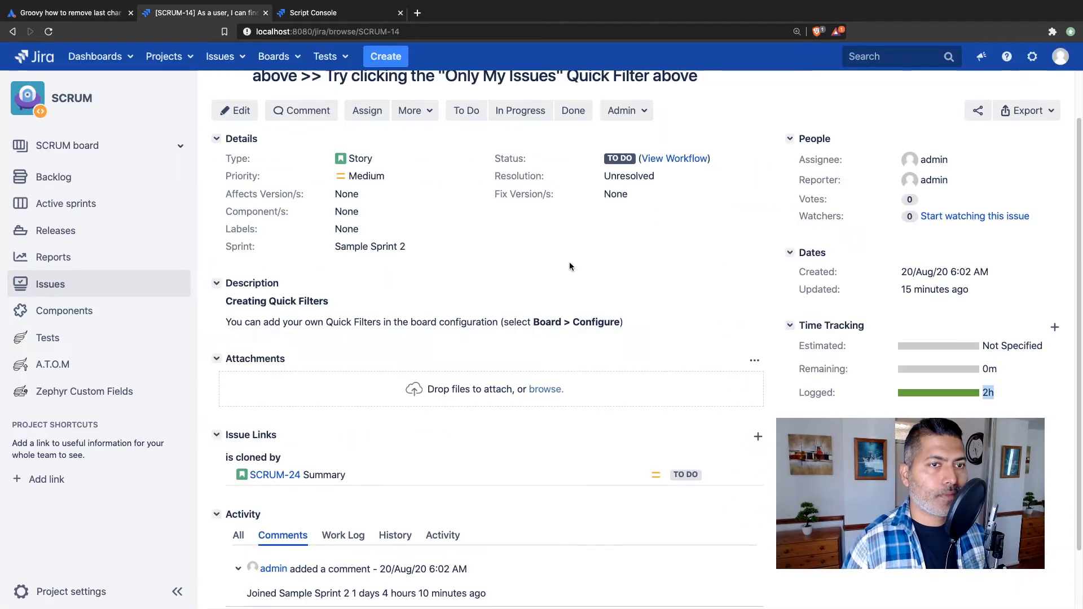
mouse_move(835, 357)
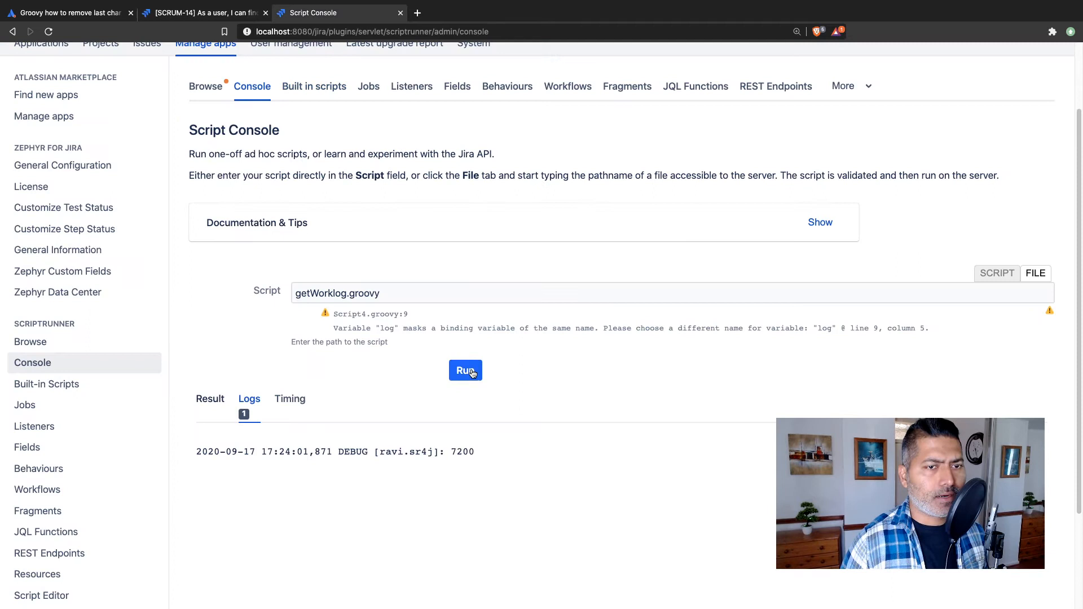
click(464, 370)
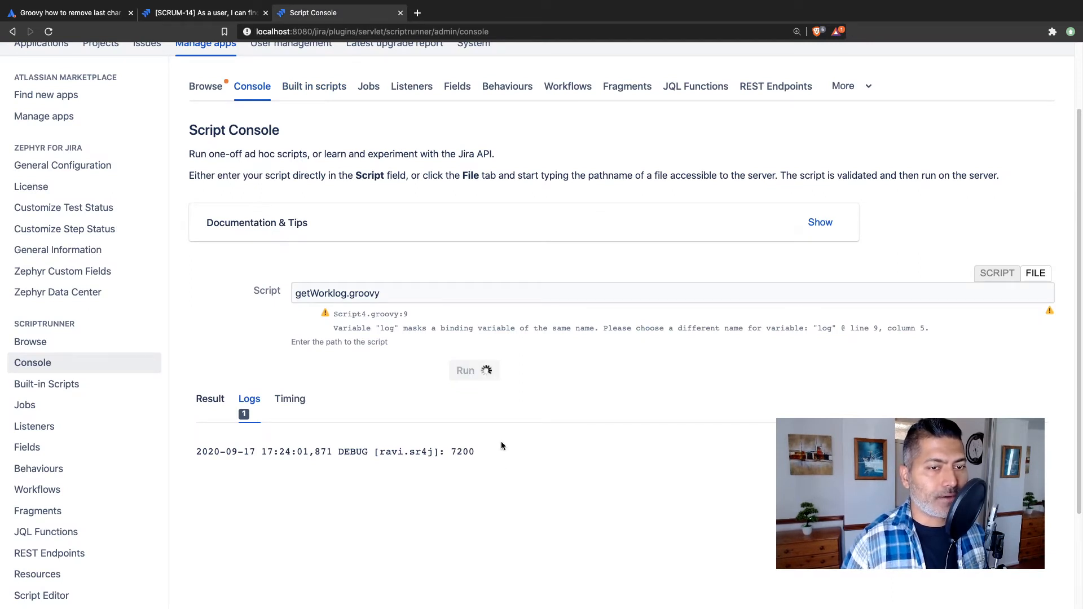
mouse_move(484, 439)
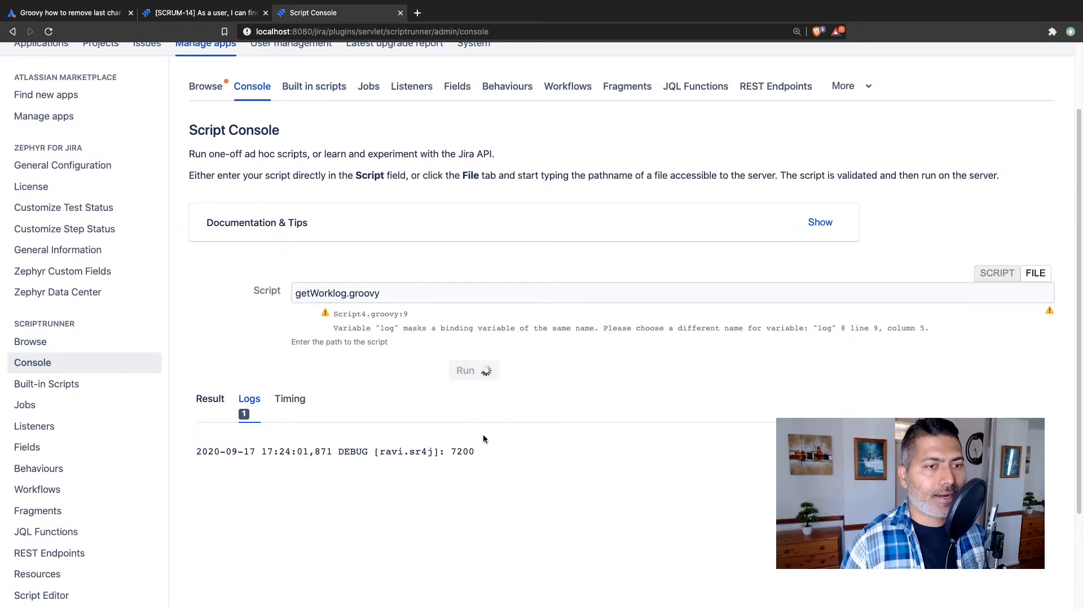
click(465, 370)
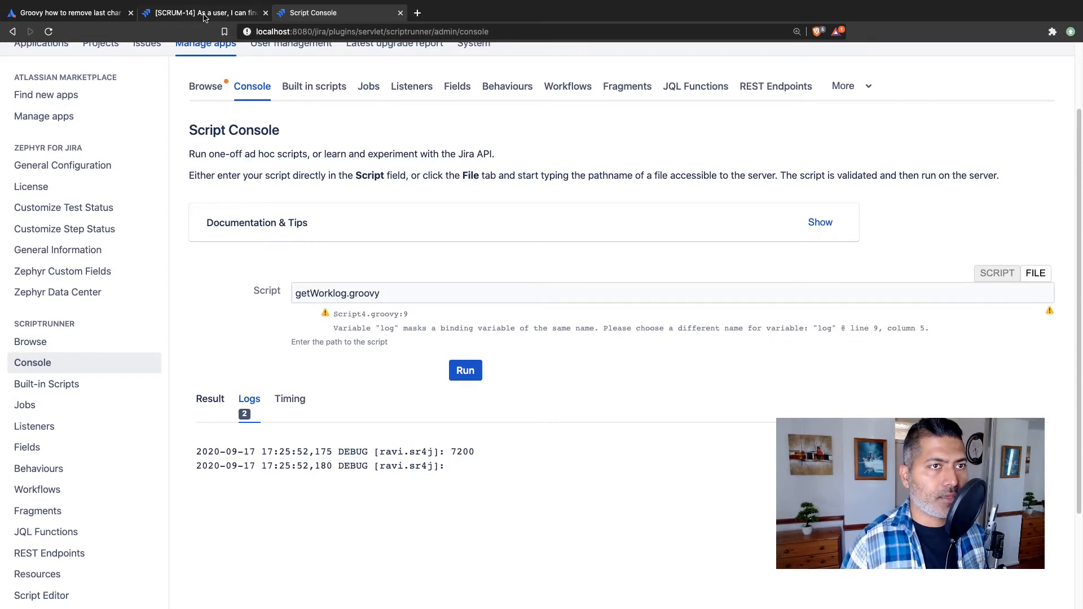
Review the fields offered on SCRUM-14's edit form via Configure Fields, then close it
click(203, 12)
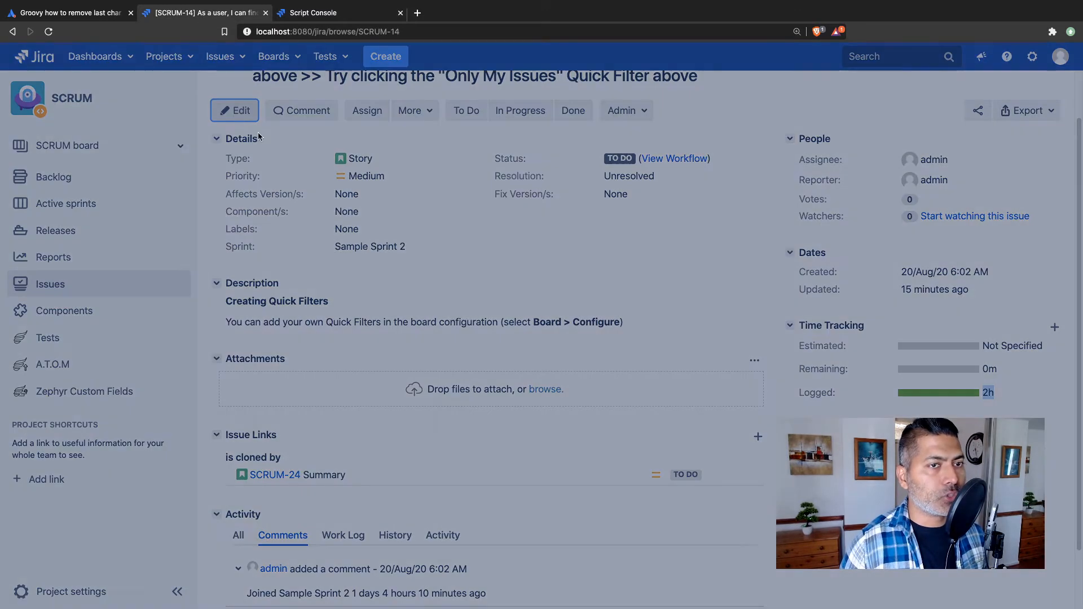
click(233, 111)
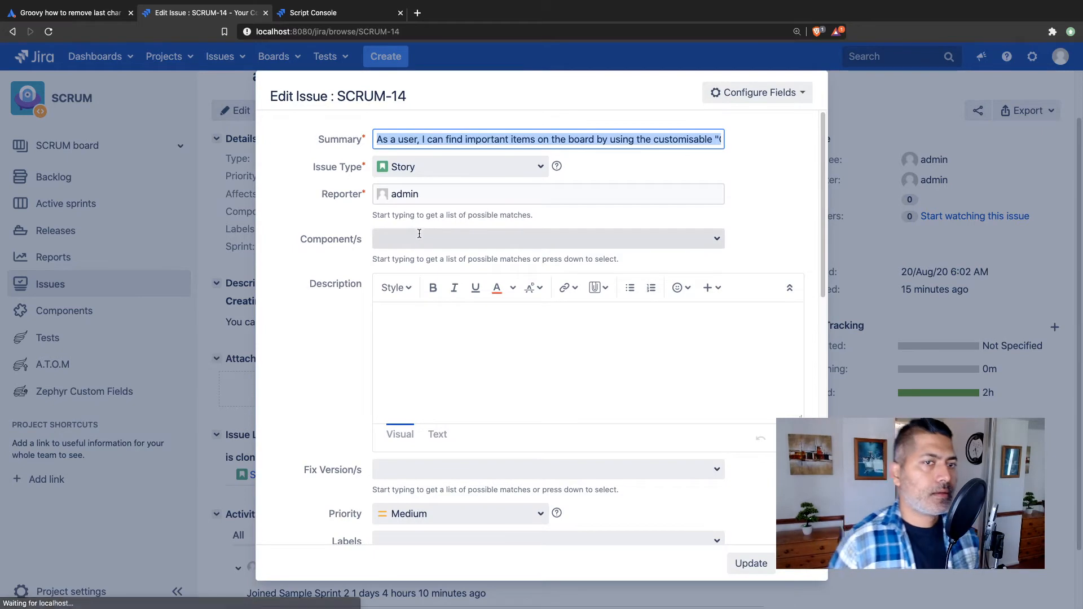
scroll(down, 3)
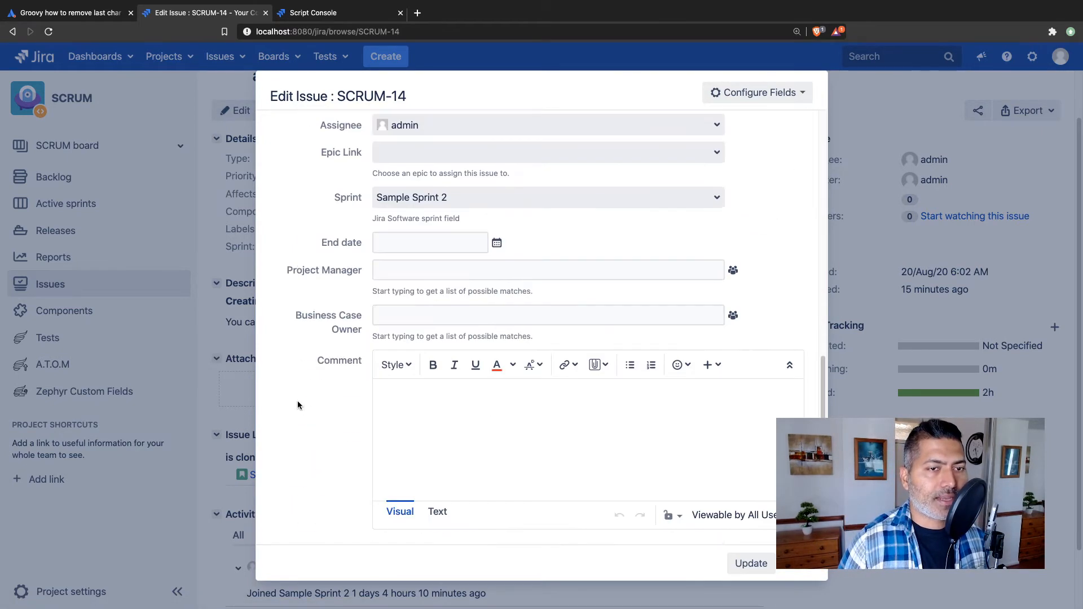
click(757, 92)
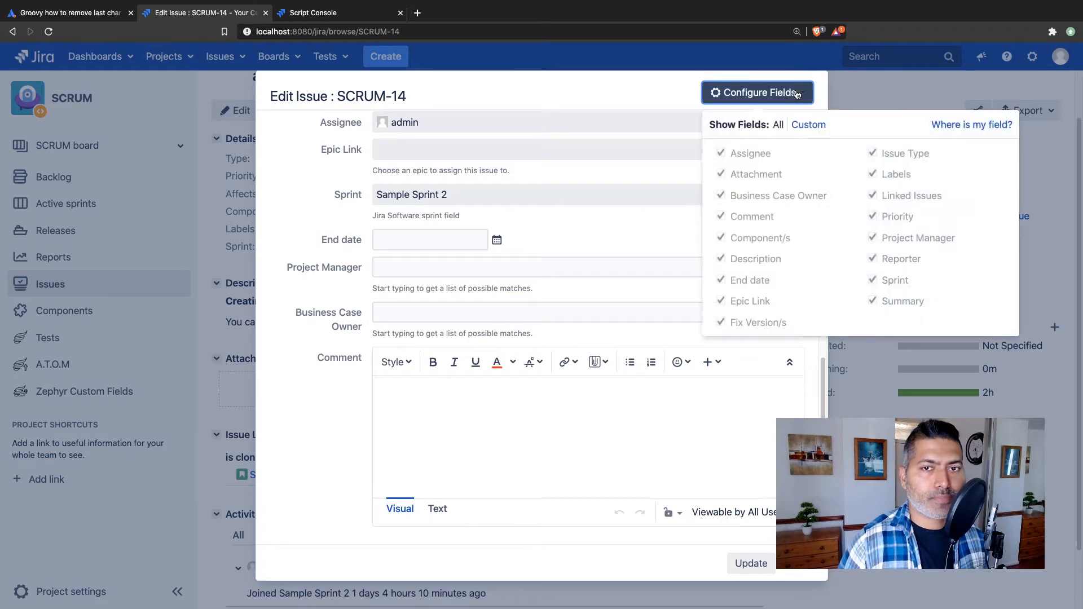
mouse_move(1029, 385)
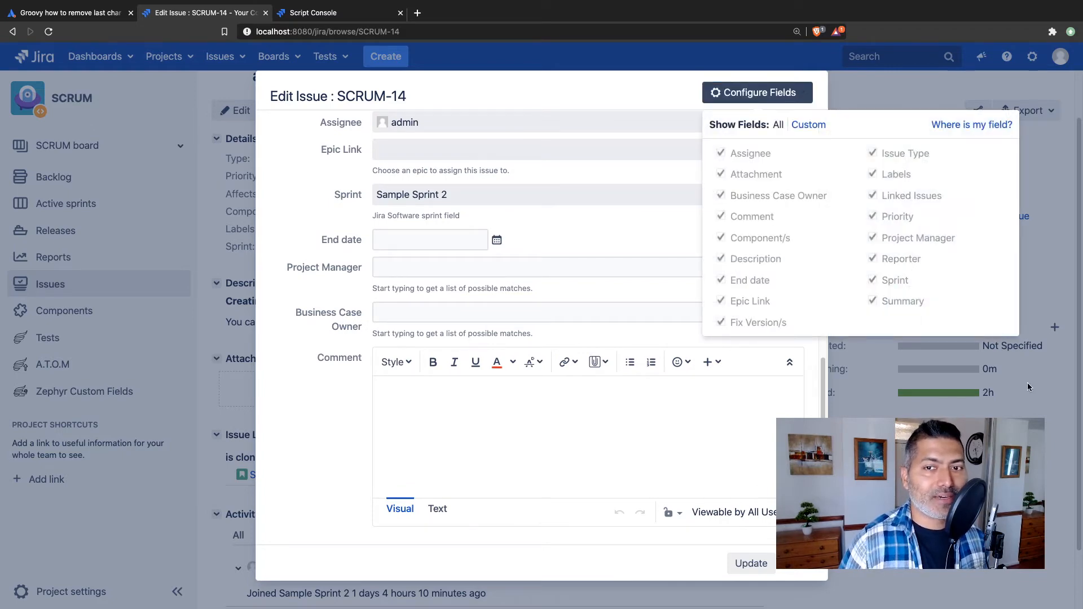
click(777, 124)
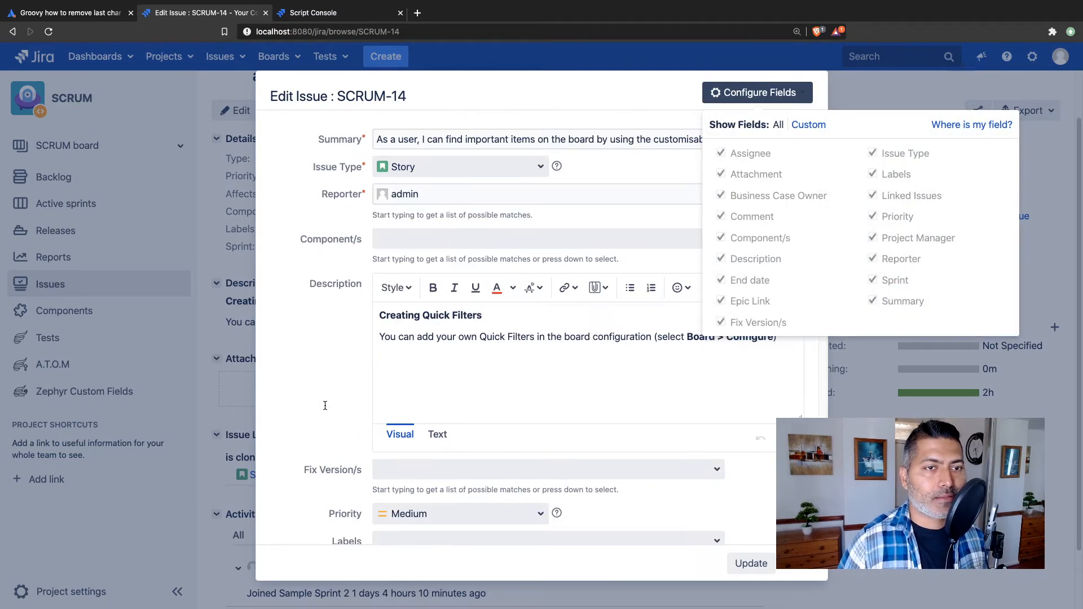
scroll(down, 3)
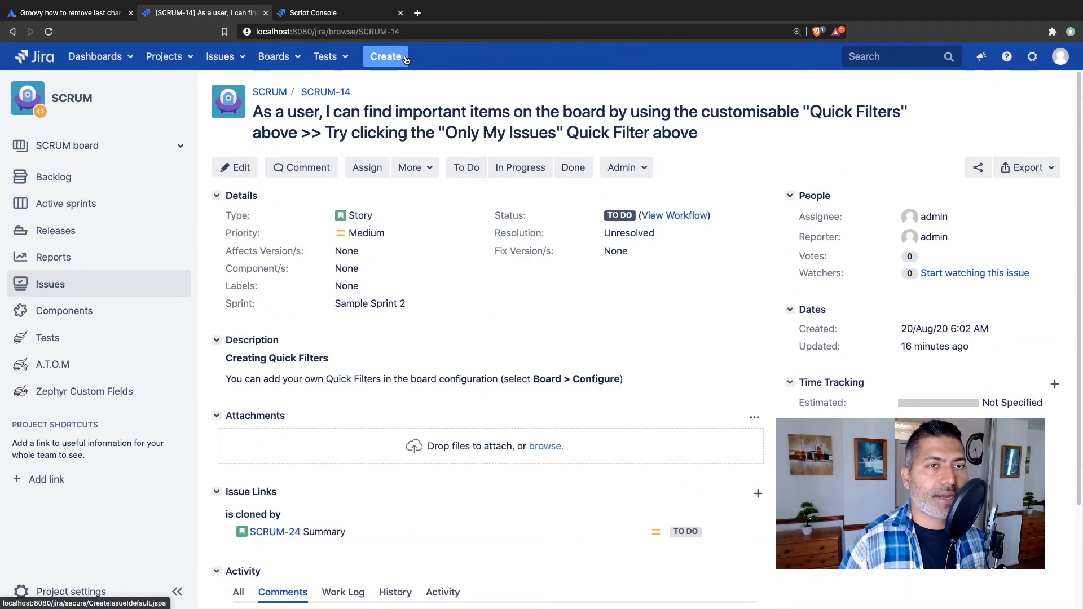
click(386, 57)
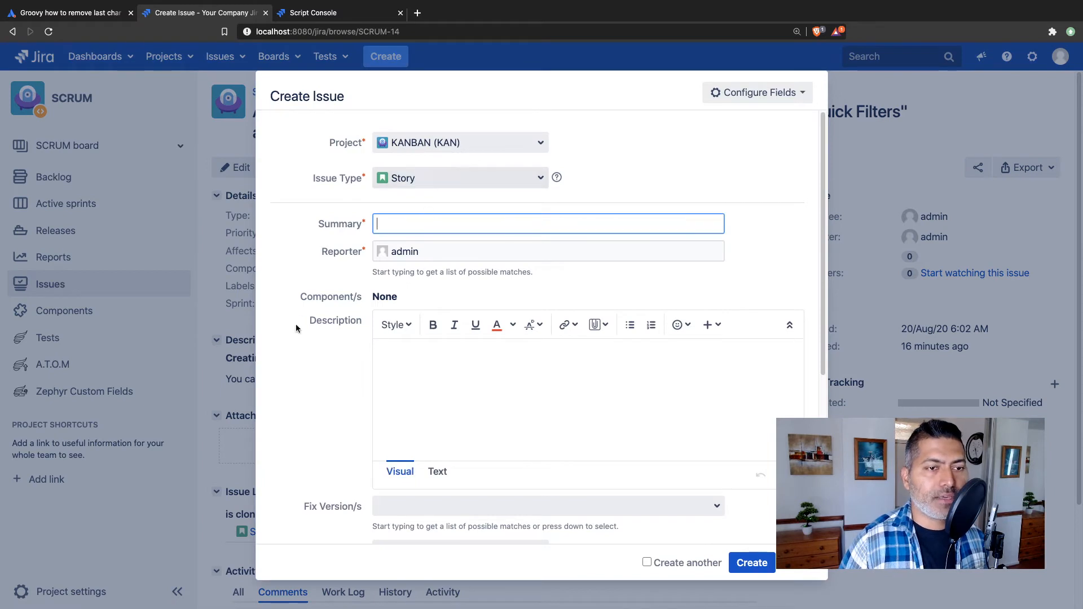
click(460, 178)
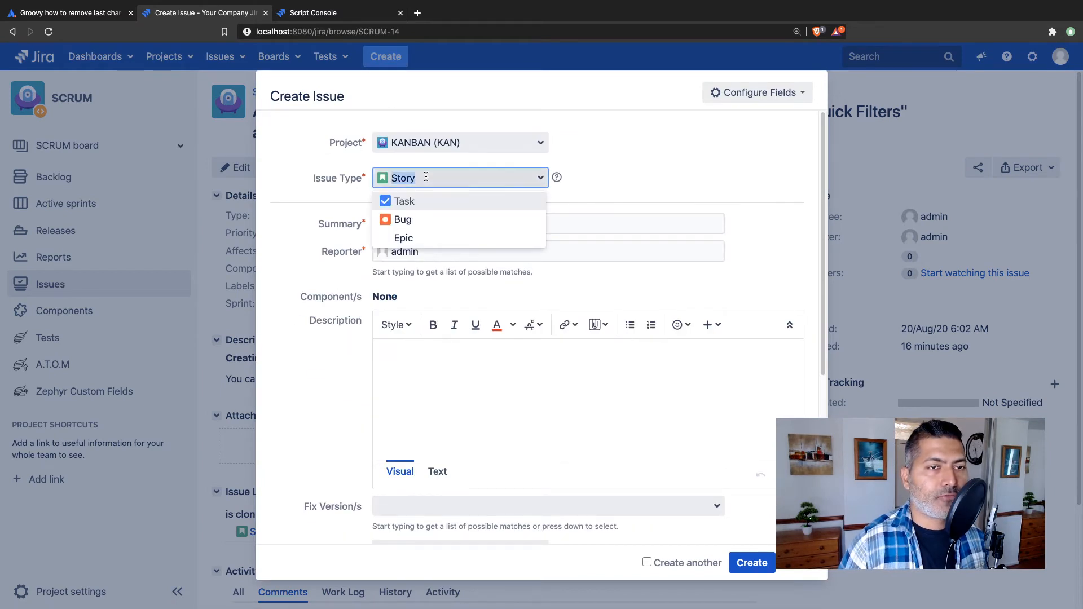
click(403, 219)
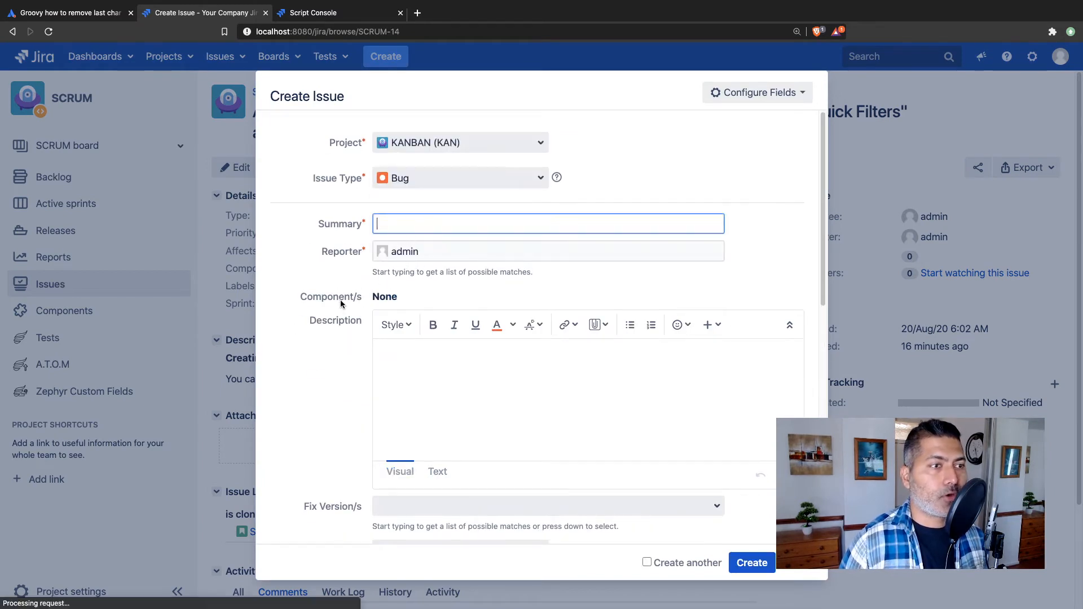
scroll(down, 3)
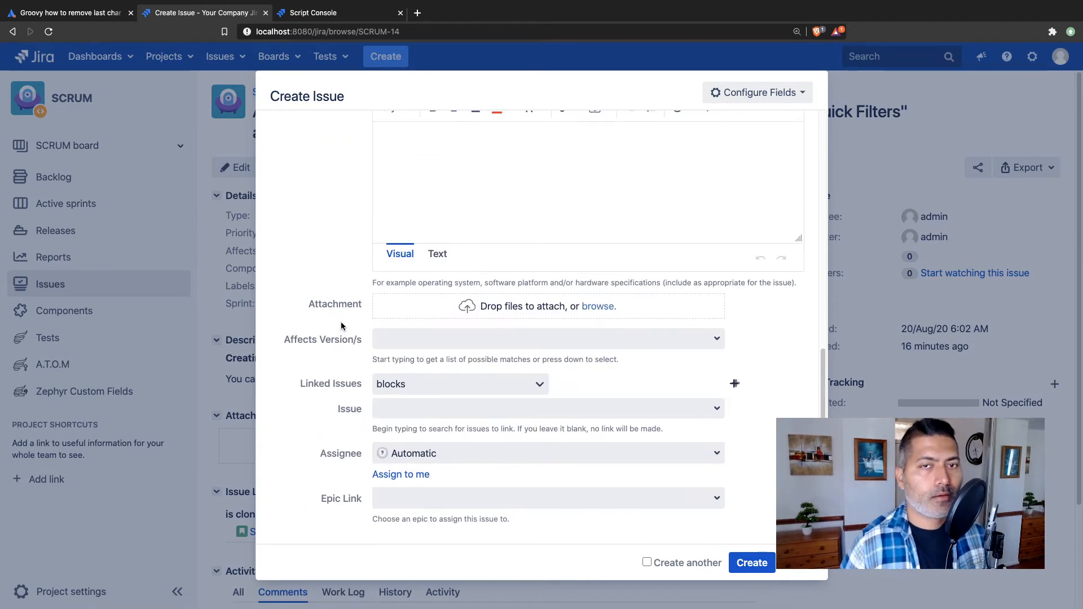
click(758, 92)
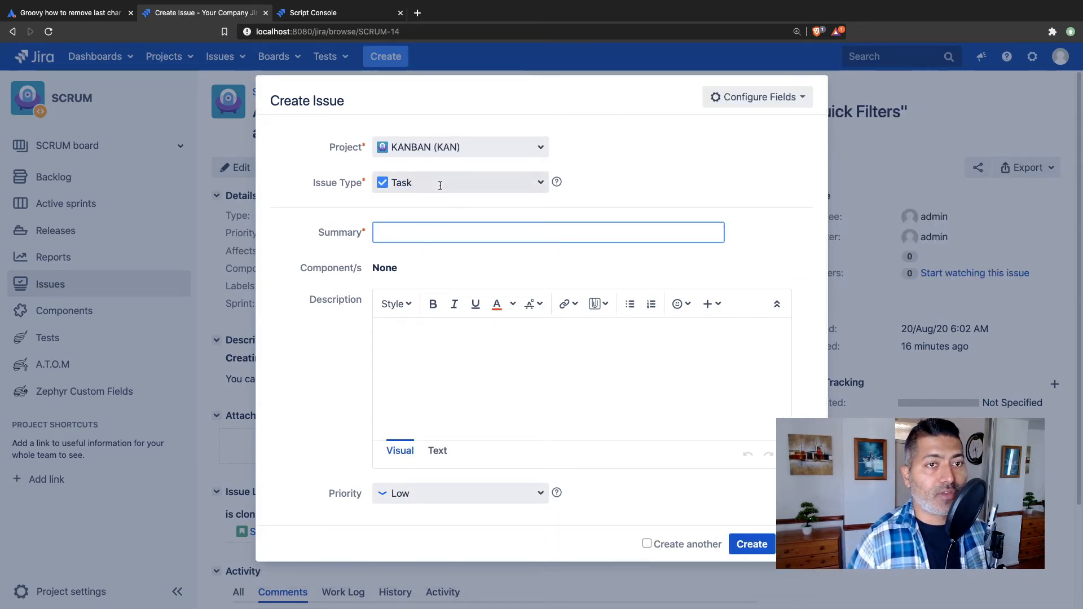
click(758, 97)
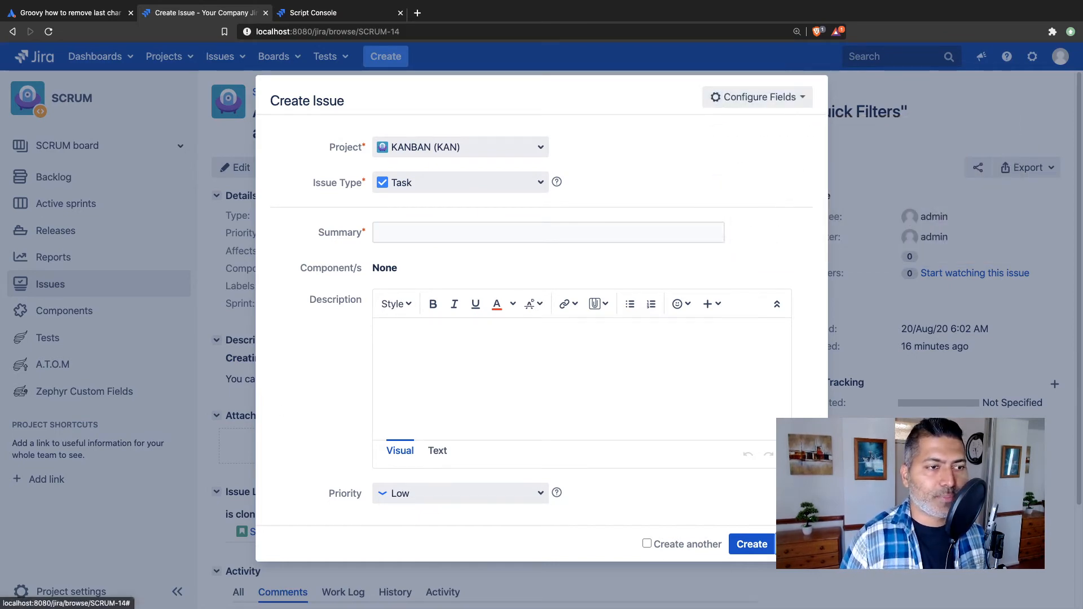
click(70, 591)
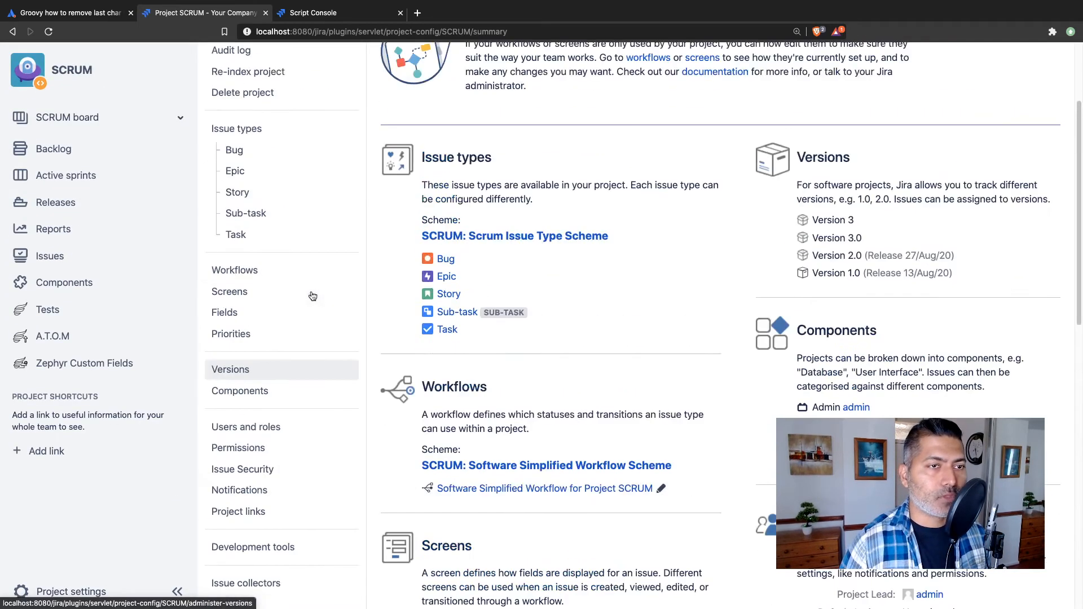
Go into the SCRUM project's Screens settings and the Scrum Default Issue Screen
click(229, 291)
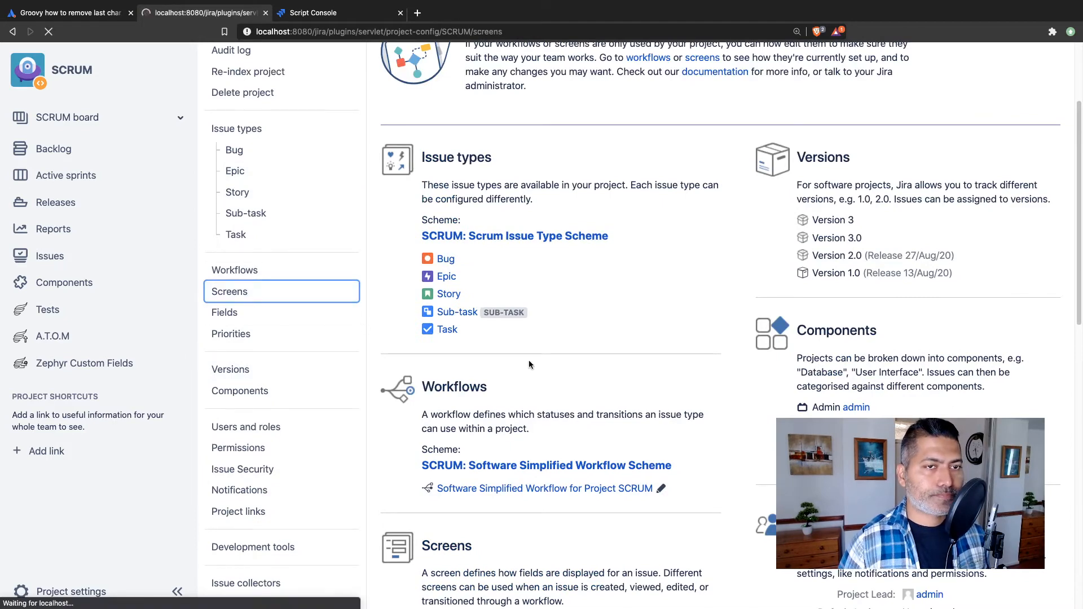
click(230, 291)
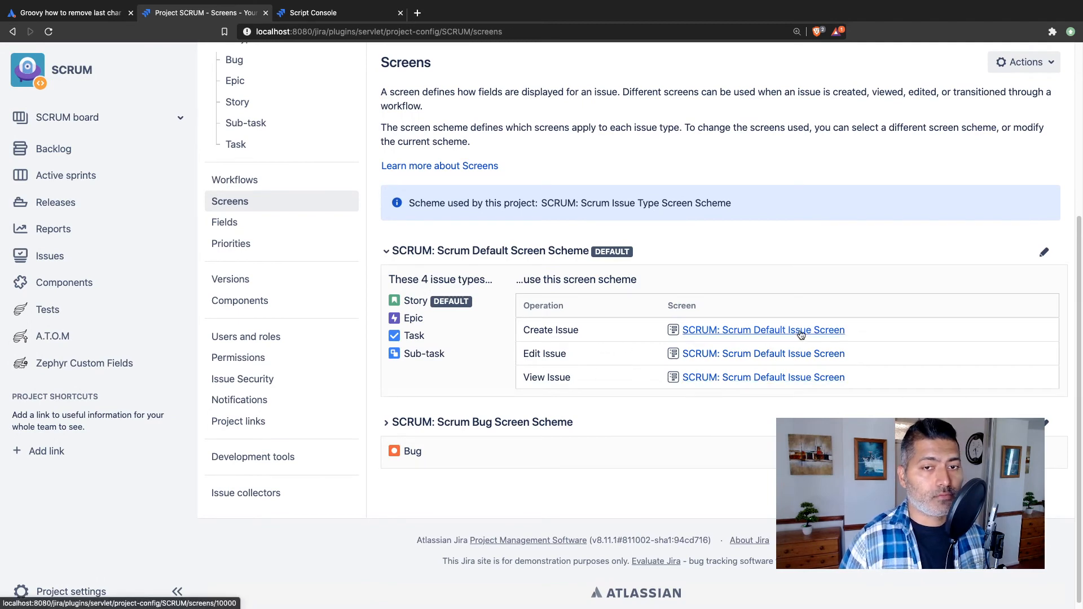
click(763, 329)
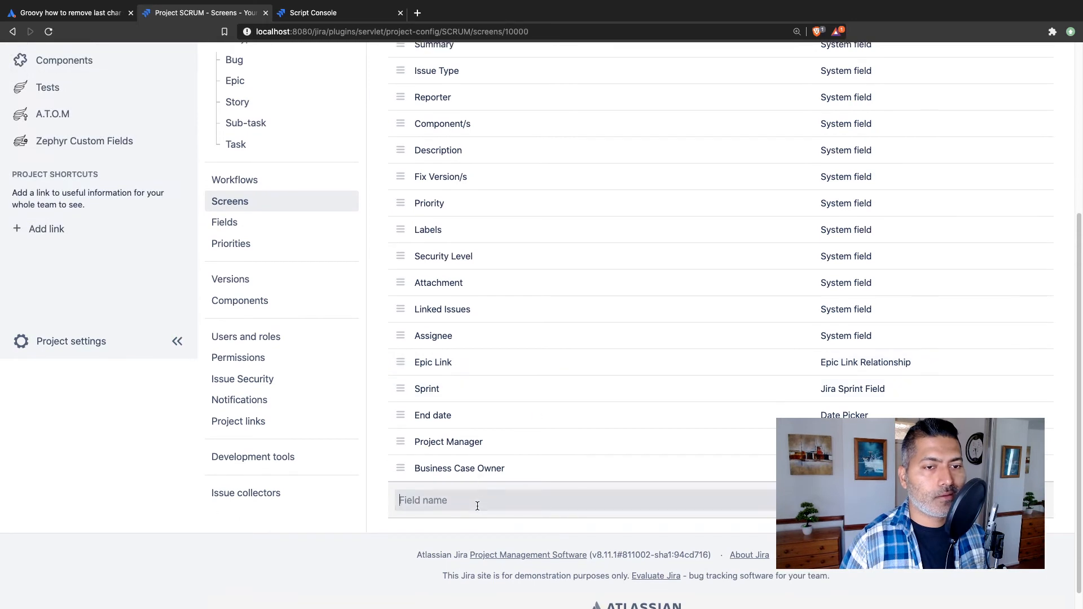
Add the Time Tracking field to the Scrum Default Issue Screen
text(ti)
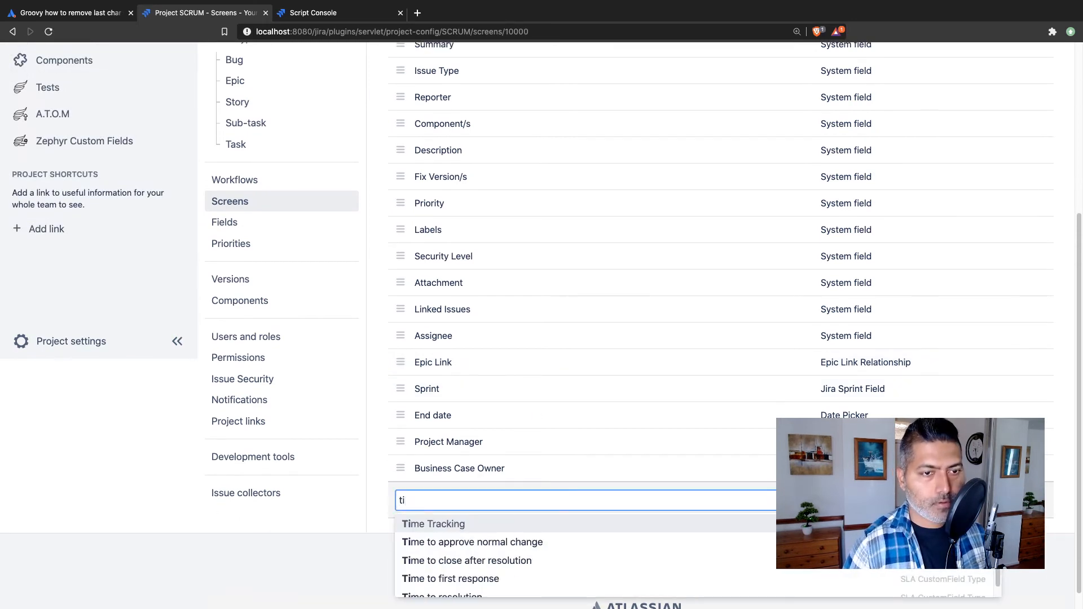
click(433, 524)
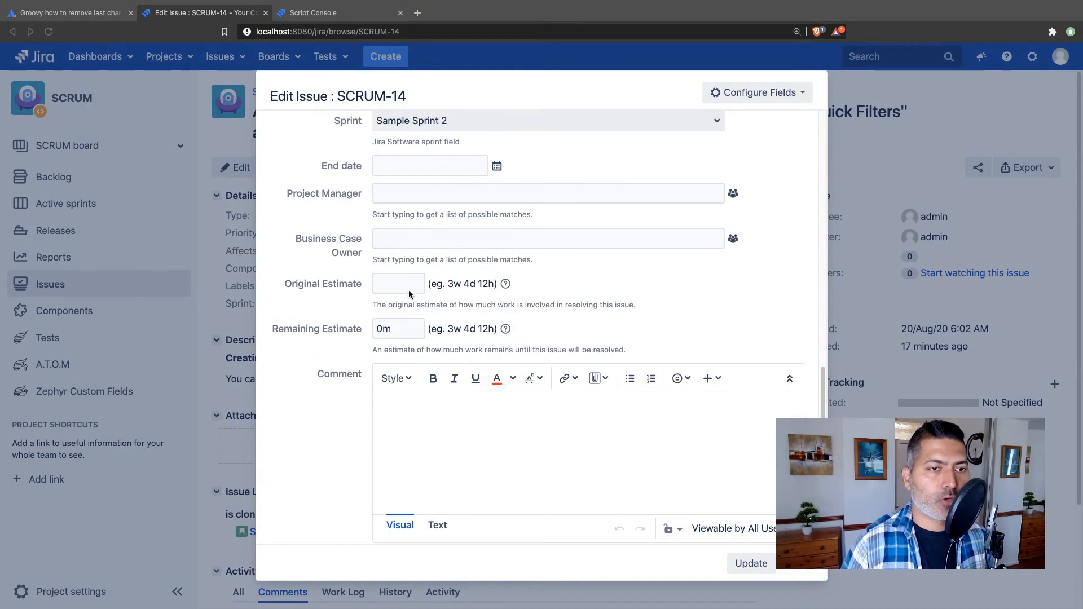
Save a 2d Original Estimate on SCRUM-14 and move to the Script Console
click(398, 284)
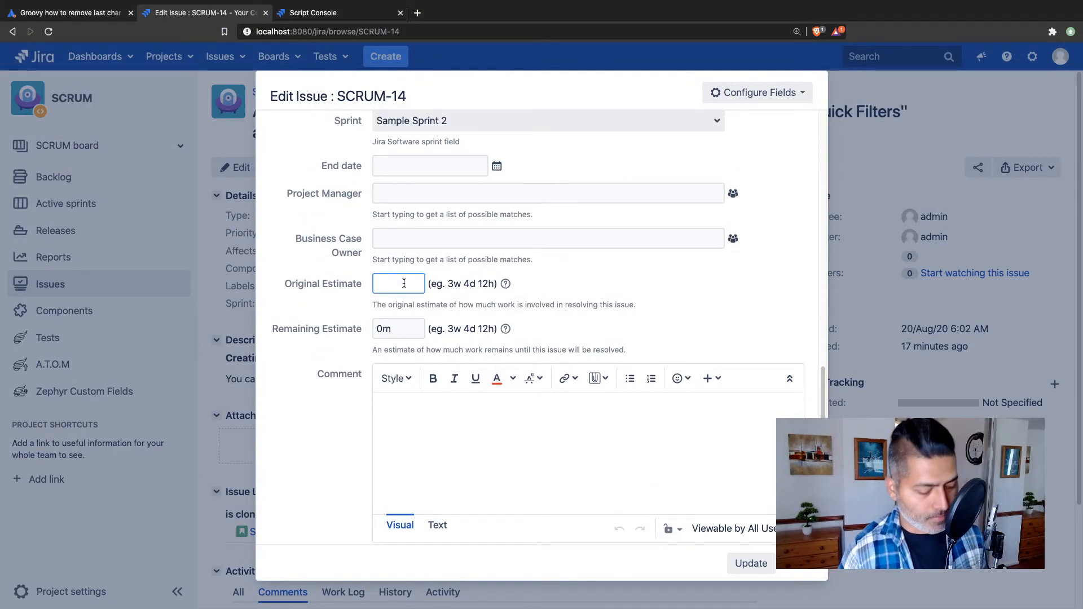
text(2)
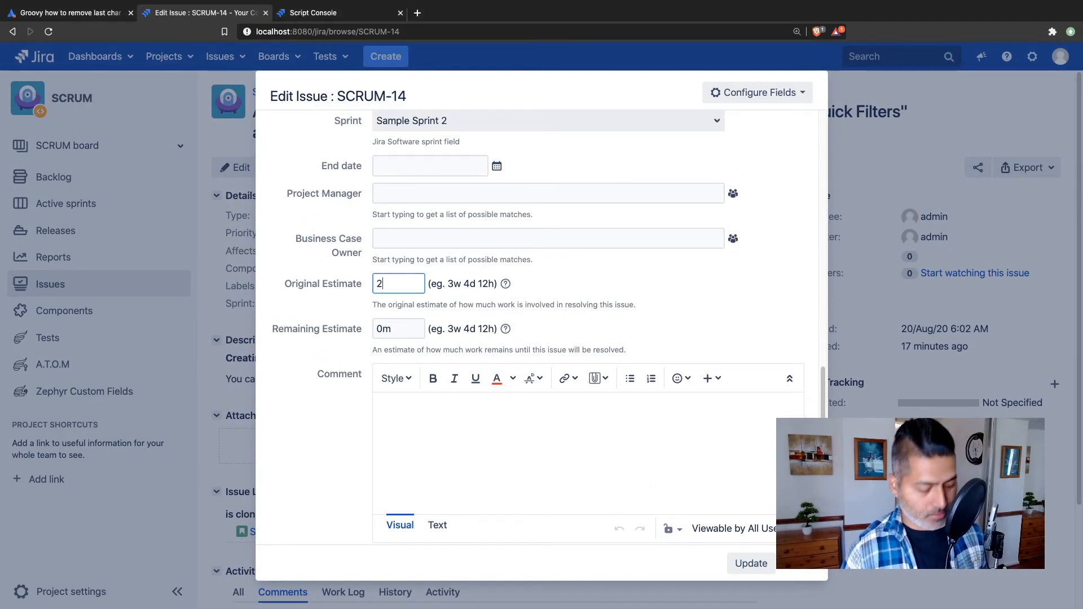
text(d)
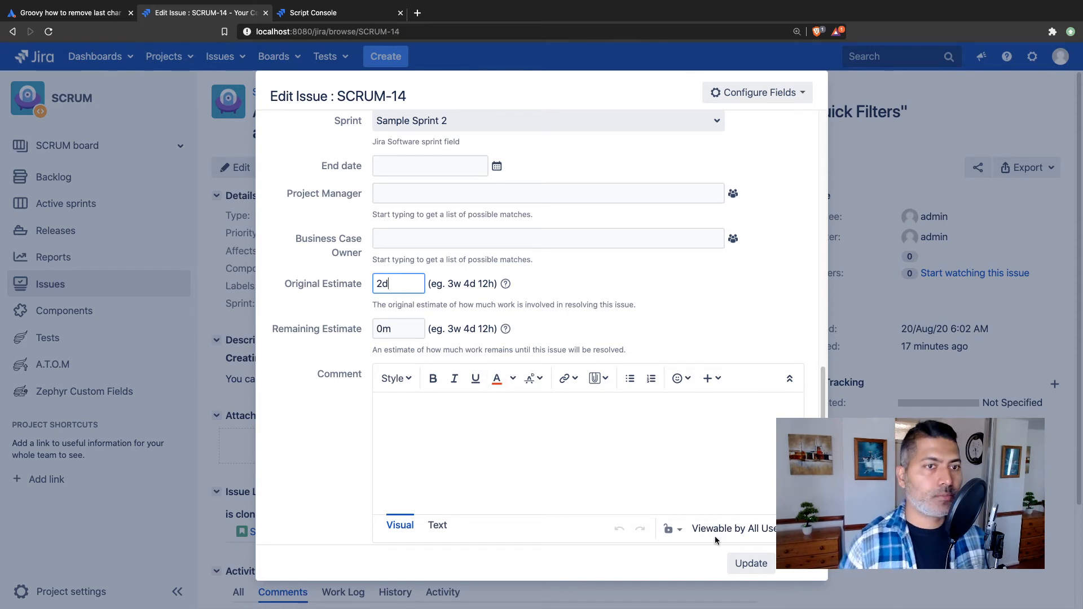
click(751, 564)
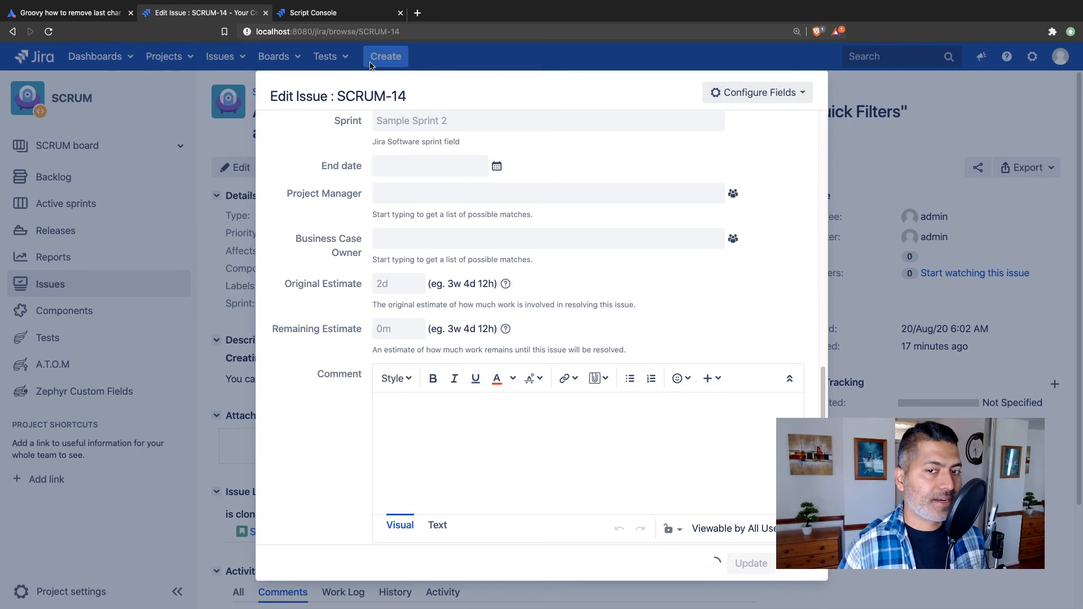
click(751, 564)
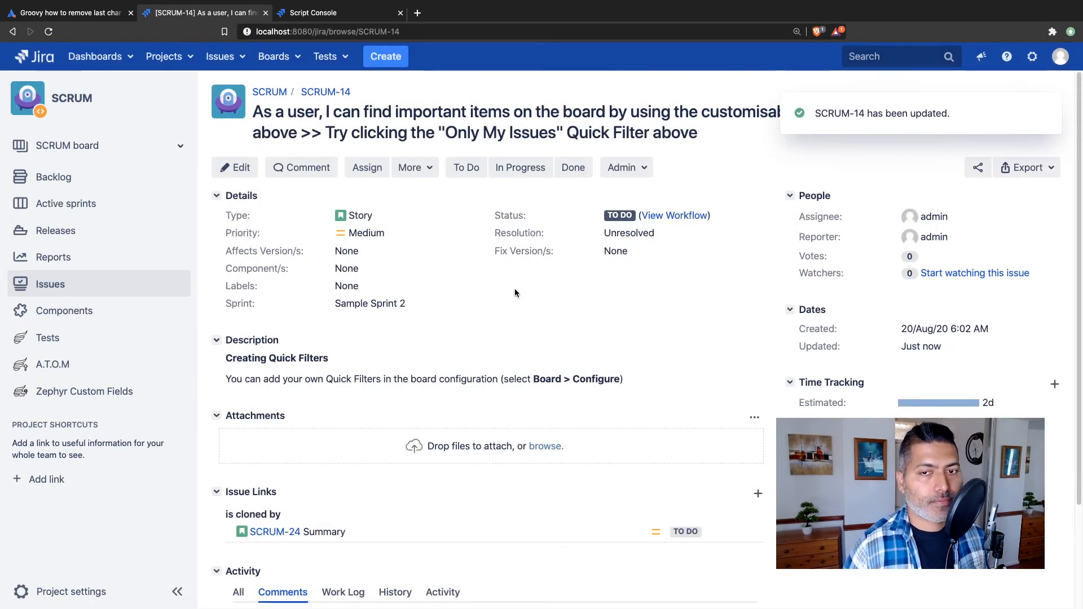
click(342, 12)
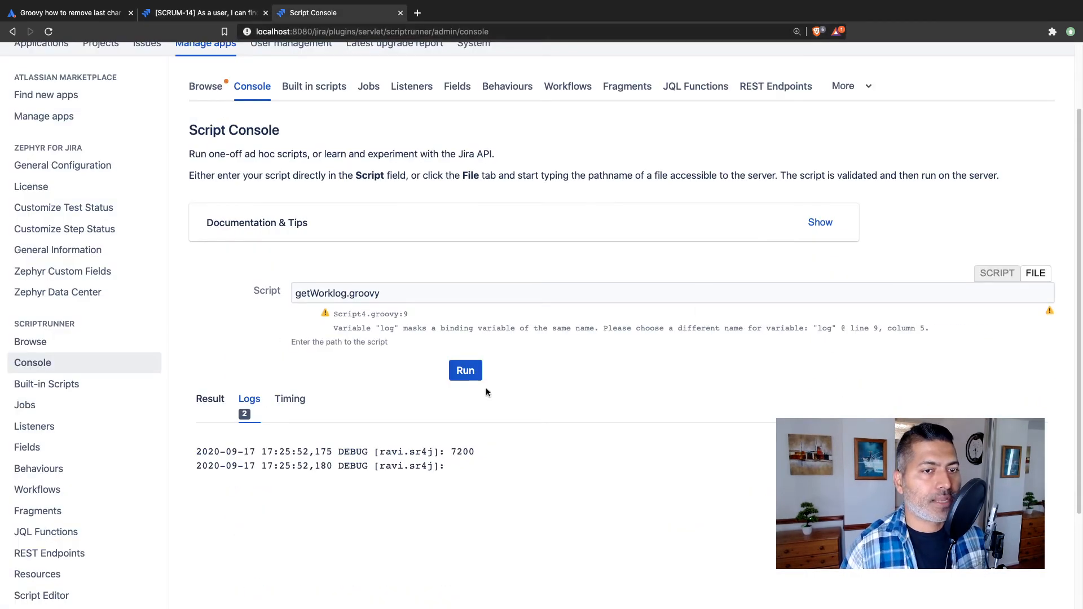
Rerun getWorklog.groovy so the logs show time spent 7200 and original estimate 57600
click(465, 370)
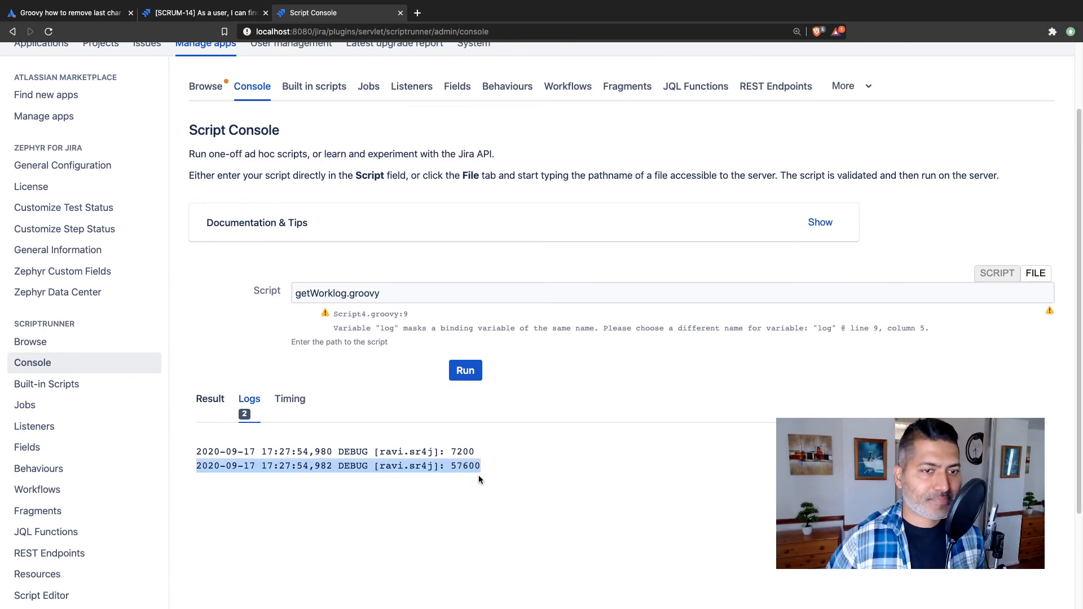
mouse_move(104, 510)
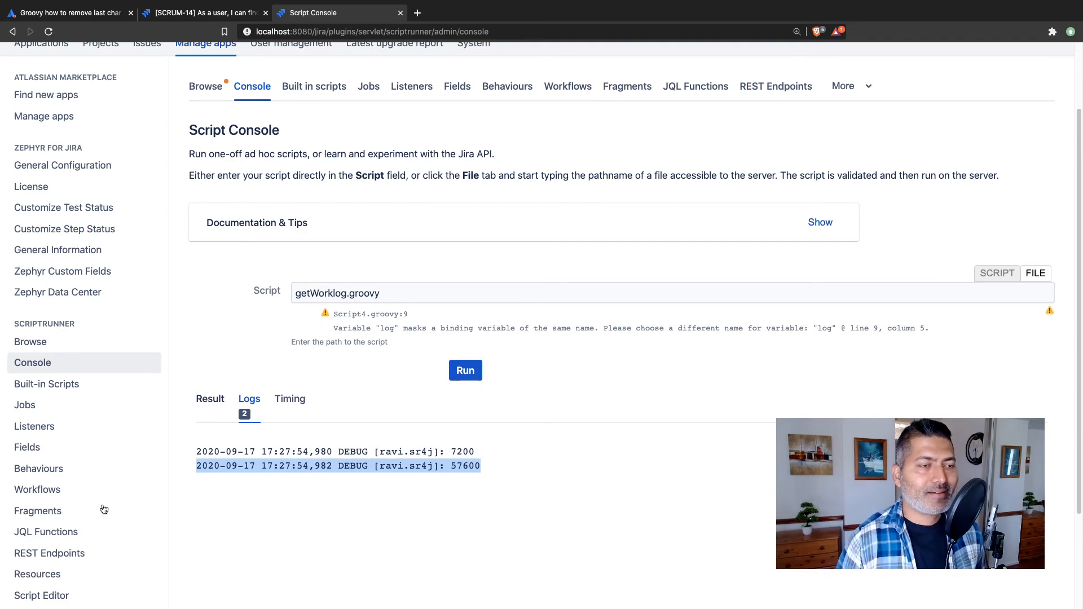